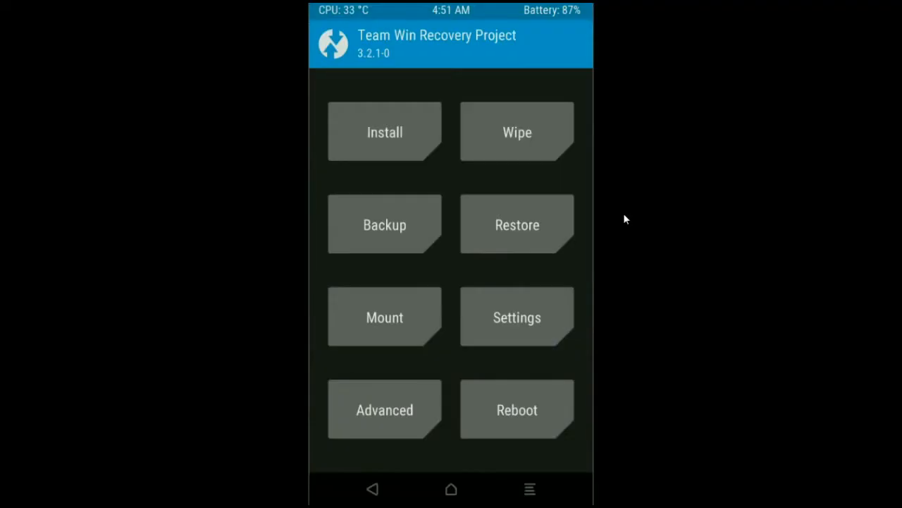
mouse_move(386, 225)
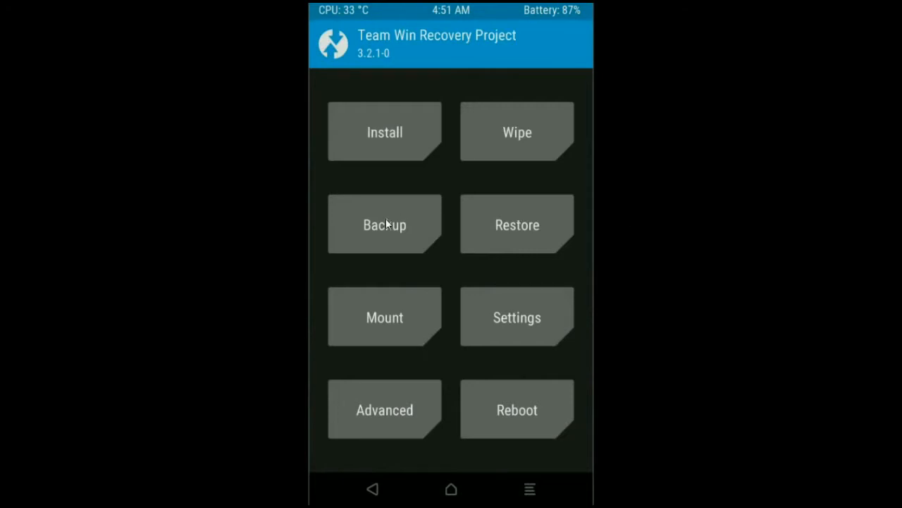
Step: Run a full backup of the current system, reporting 5549 MB backed up in 476 seconds
click(384, 224)
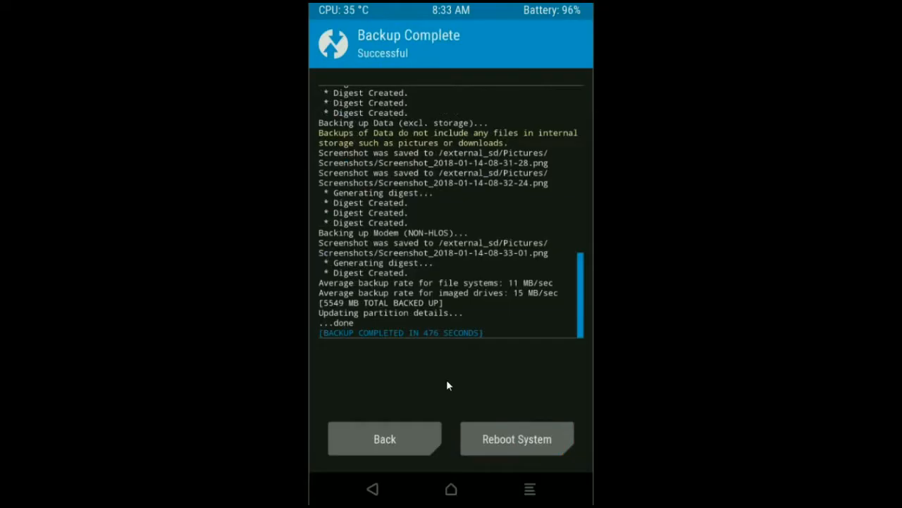
mouse_move(397, 445)
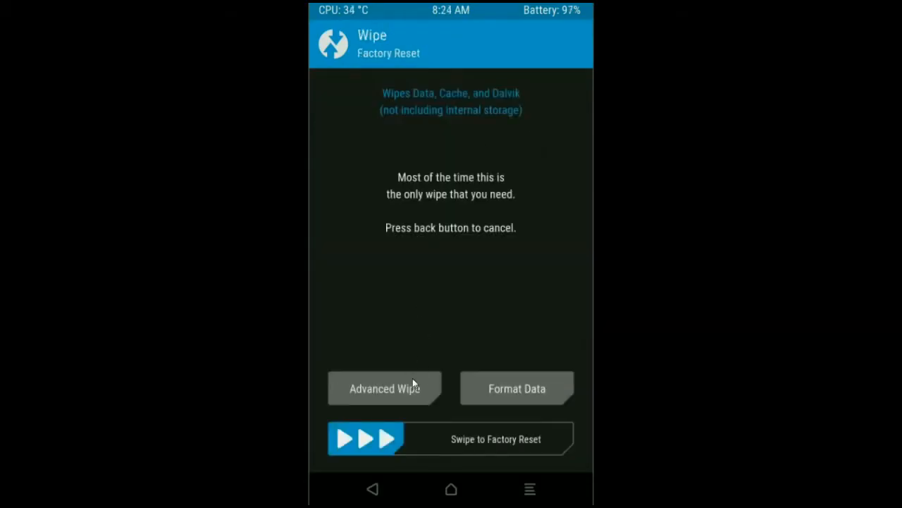
Step: Advanced-wipe Dalvik/ART Cache, System, Data and Cache, keeping internal storage and SD card, then return to the main menu
click(384, 388)
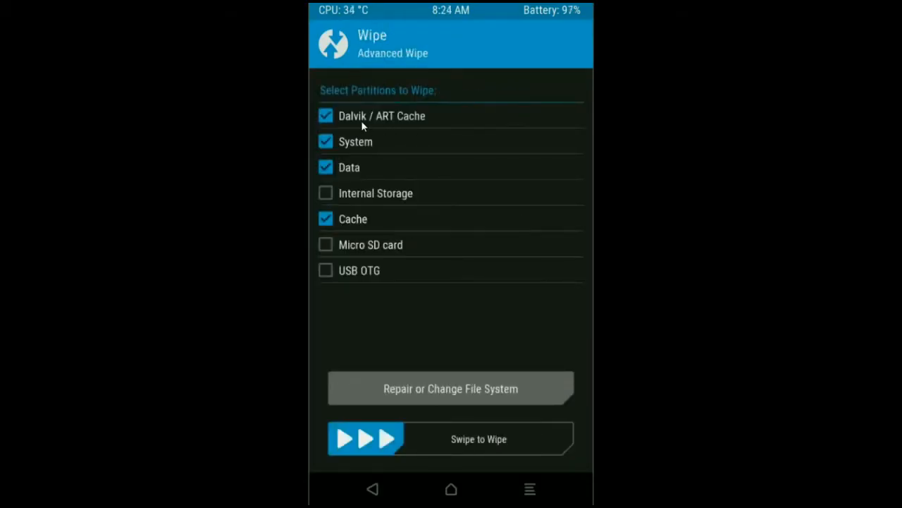
mouse_move(342, 172)
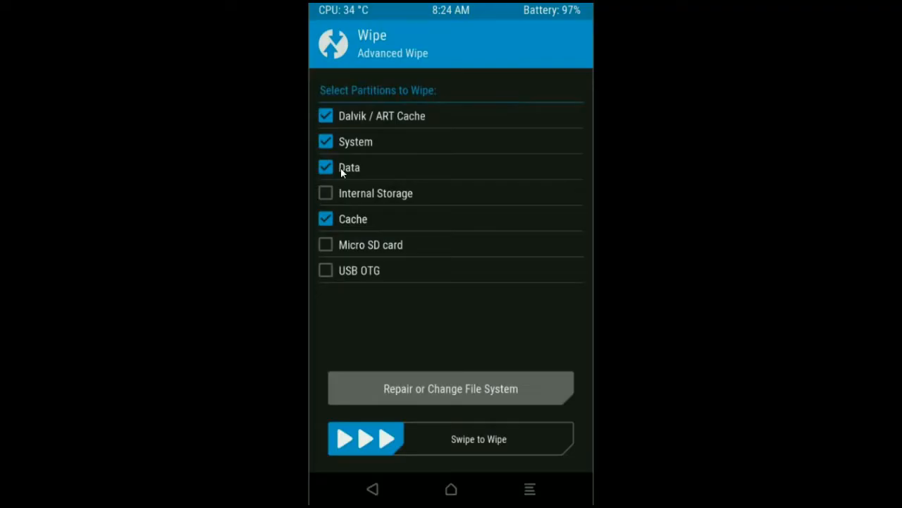
mouse_move(484, 318)
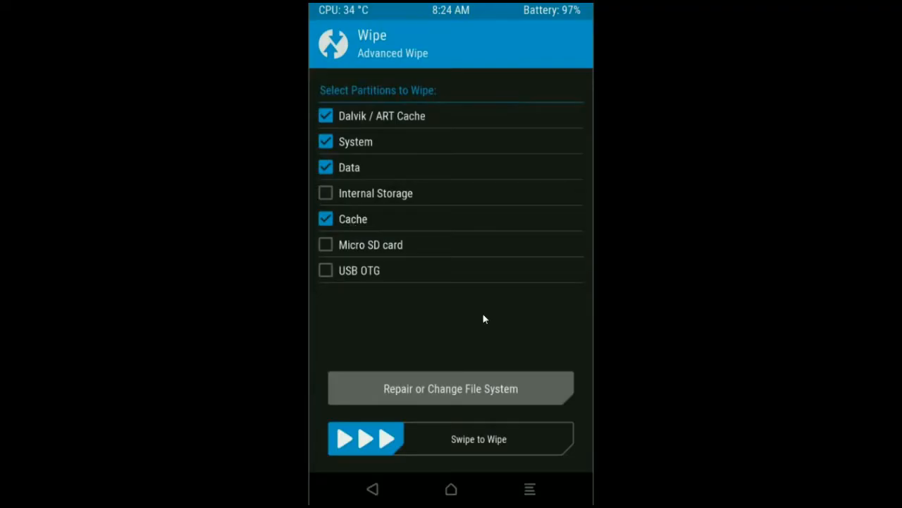
mouse_move(483, 317)
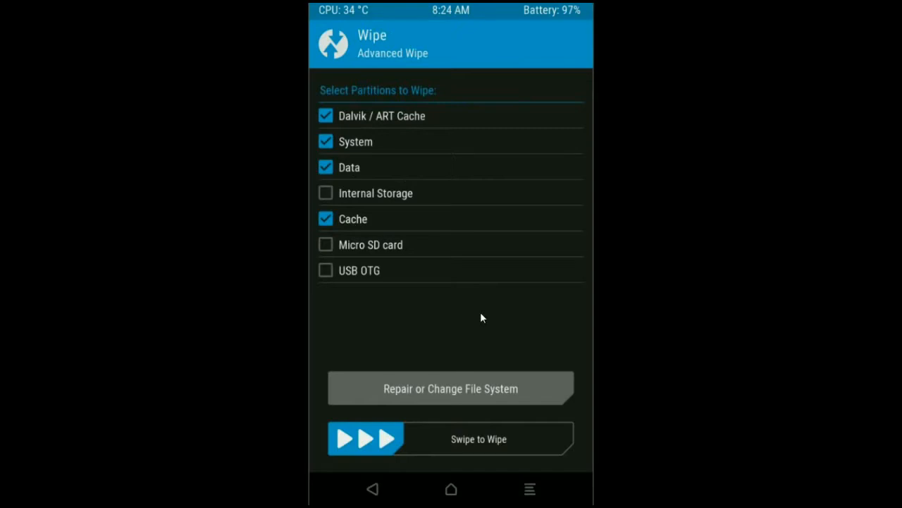
mouse_move(376, 442)
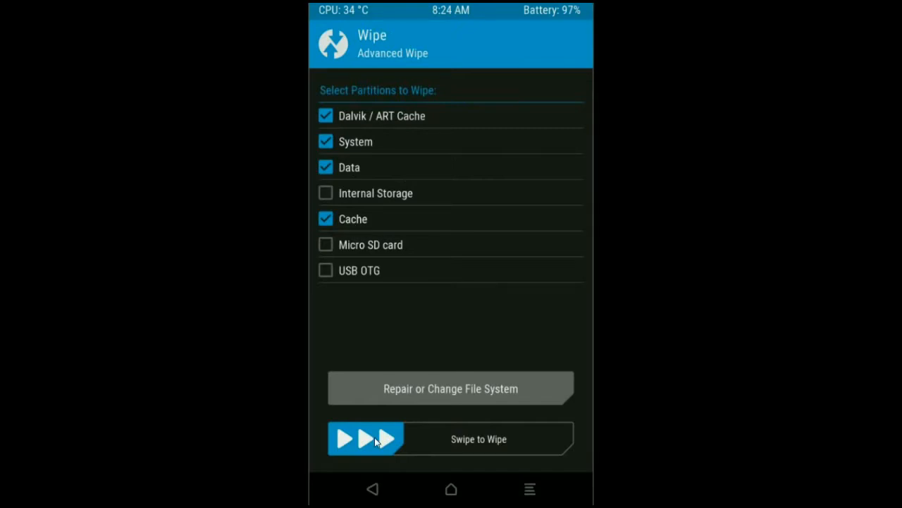
drag(345, 439, 557, 438)
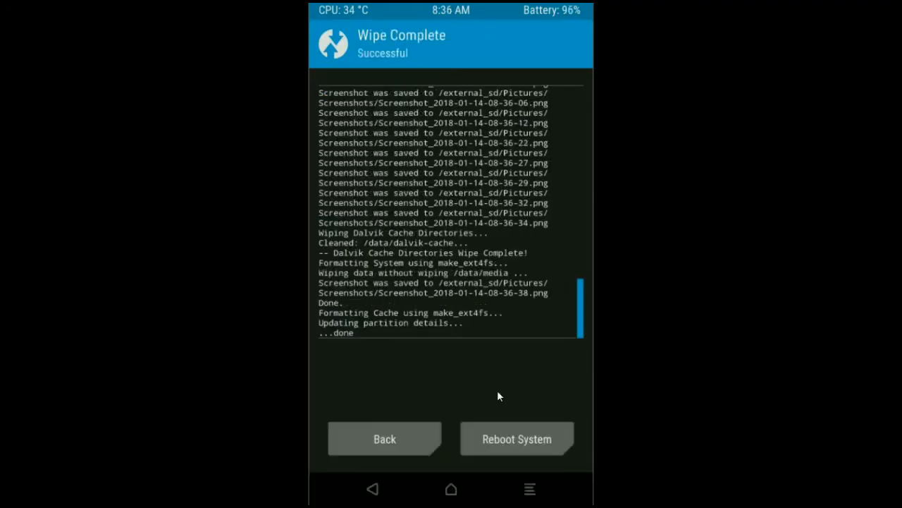
mouse_move(478, 387)
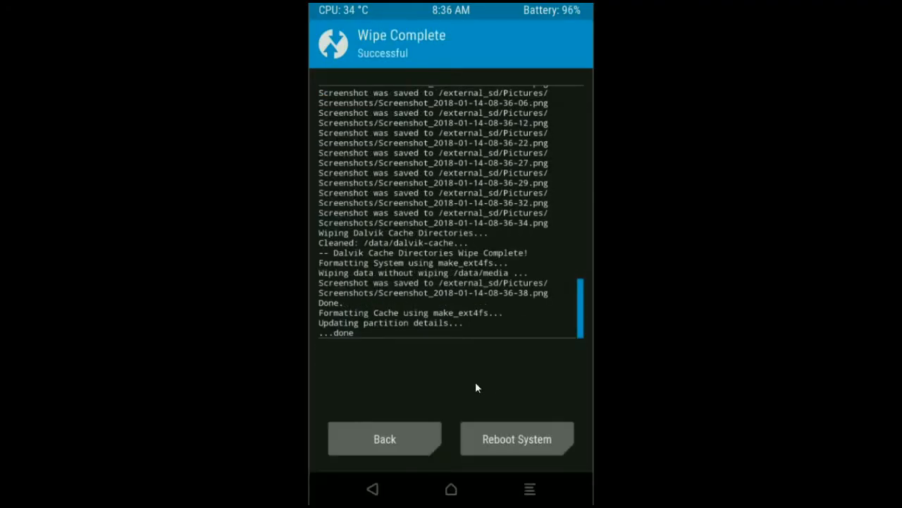
mouse_move(397, 452)
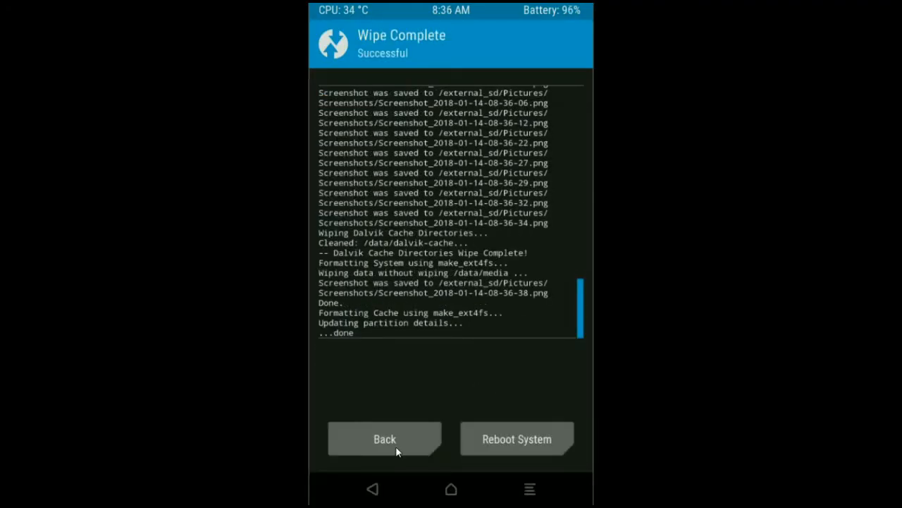
click(384, 439)
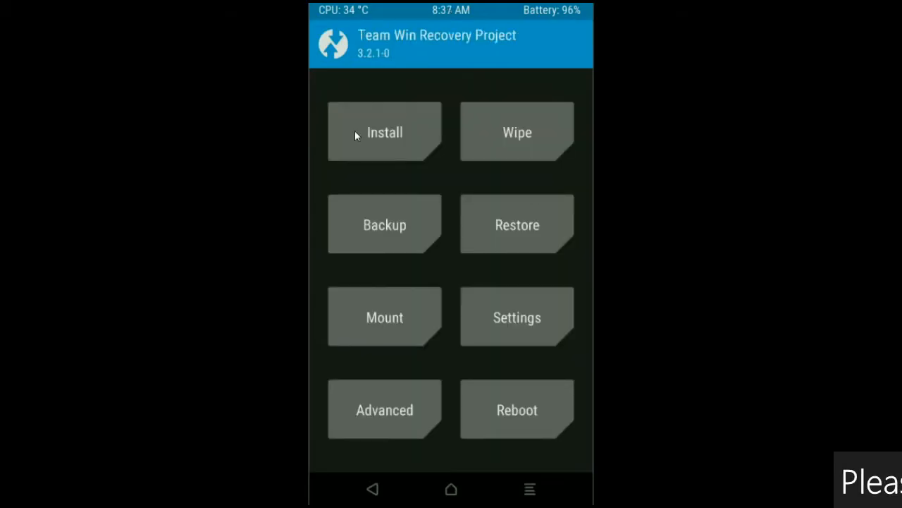
Step: Queue the Android Oreo 8.1 ROM zip and the Open GApps 8.1 nano zip from the SD card and confirm the flash
click(384, 132)
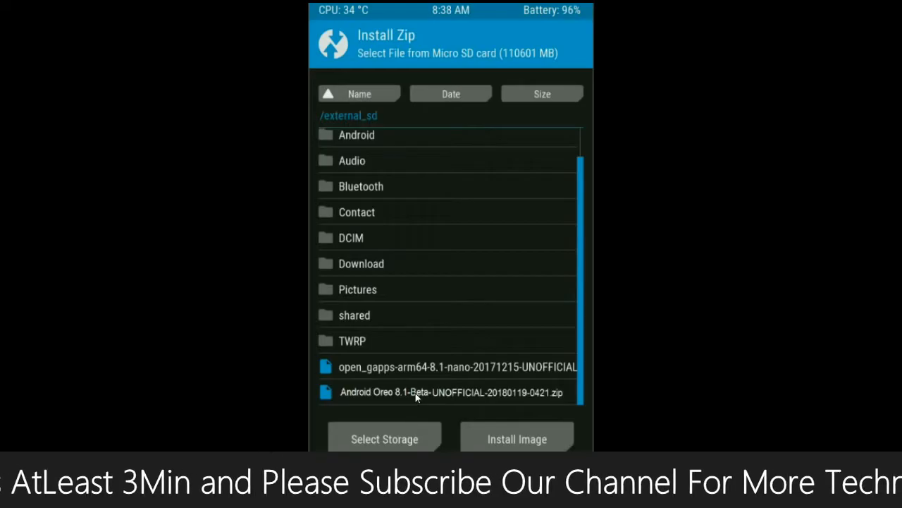
click(448, 392)
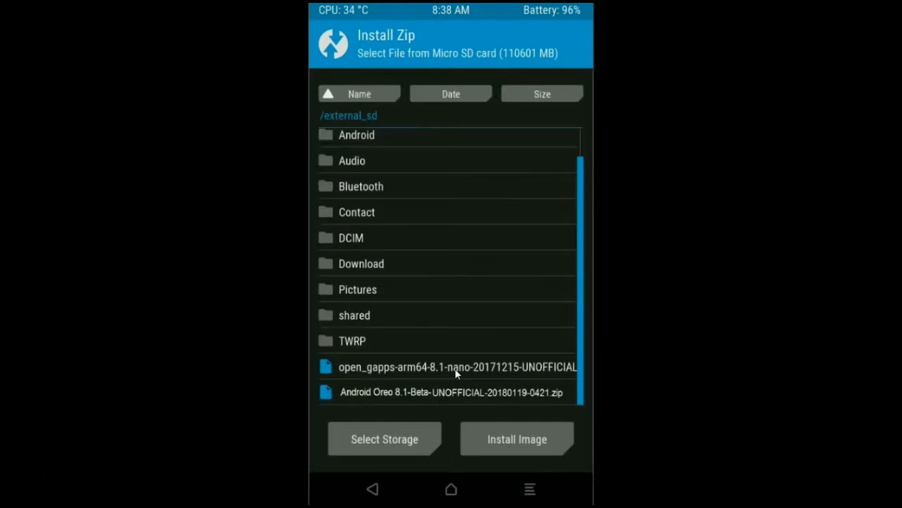
mouse_move(461, 373)
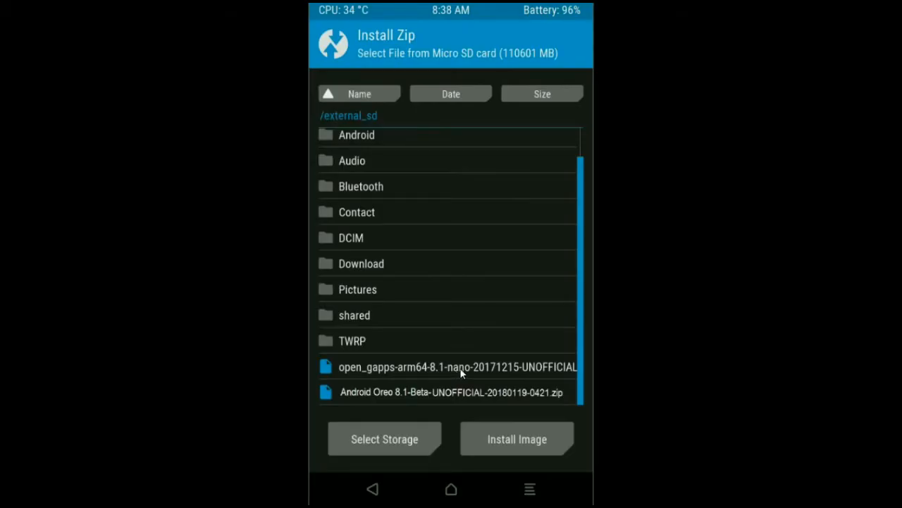
click(458, 367)
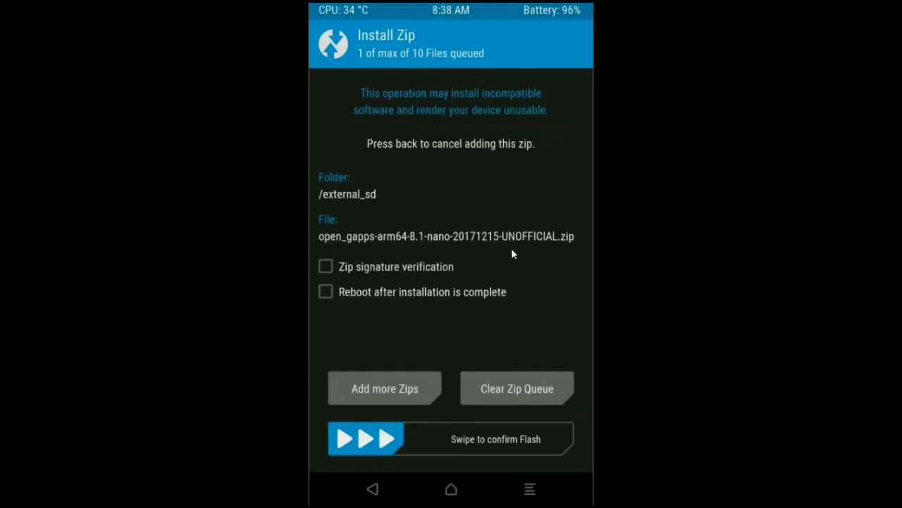
mouse_move(370, 449)
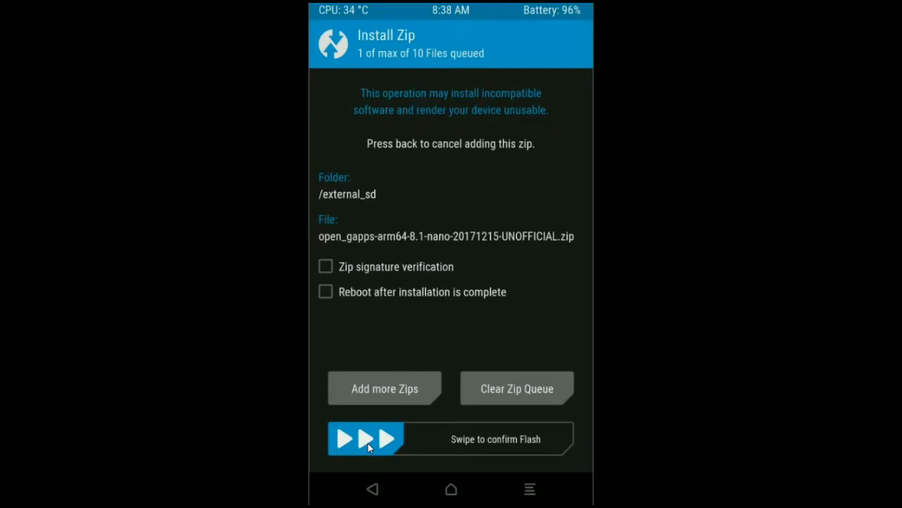
drag(345, 439, 550, 439)
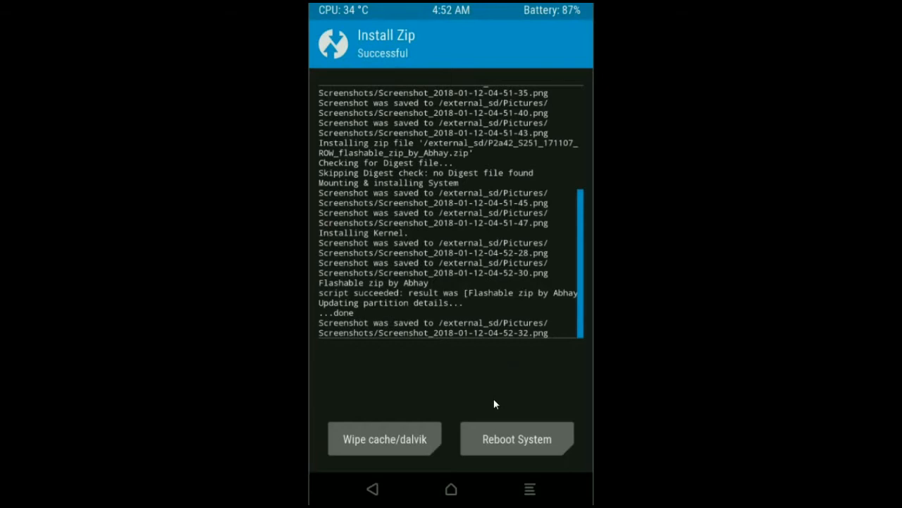
mouse_move(412, 449)
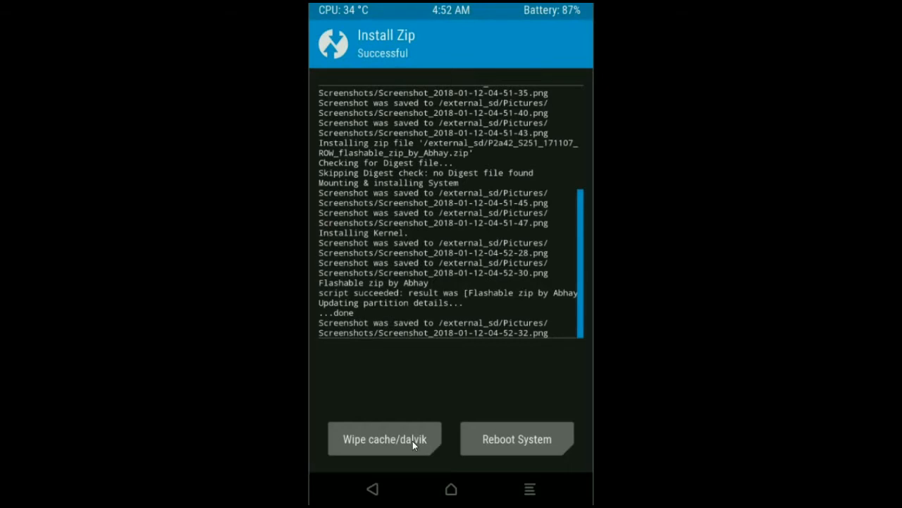
Step: Wipe cache and Dalvik cache after the install, then reboot the phone into the new Oreo system
click(385, 438)
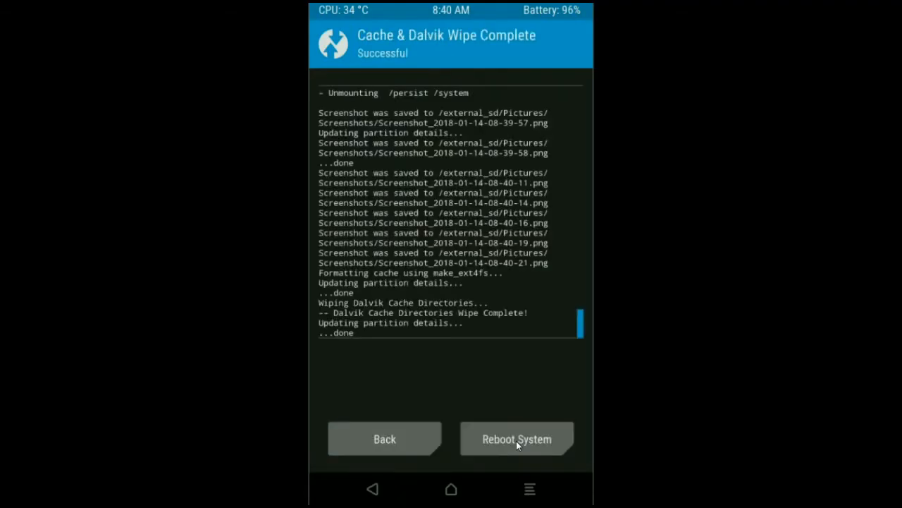
mouse_move(501, 386)
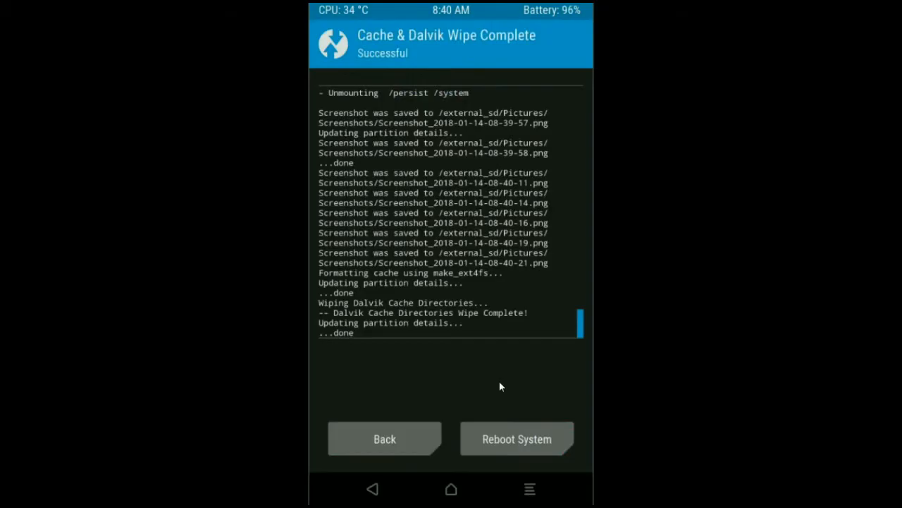
mouse_move(529, 442)
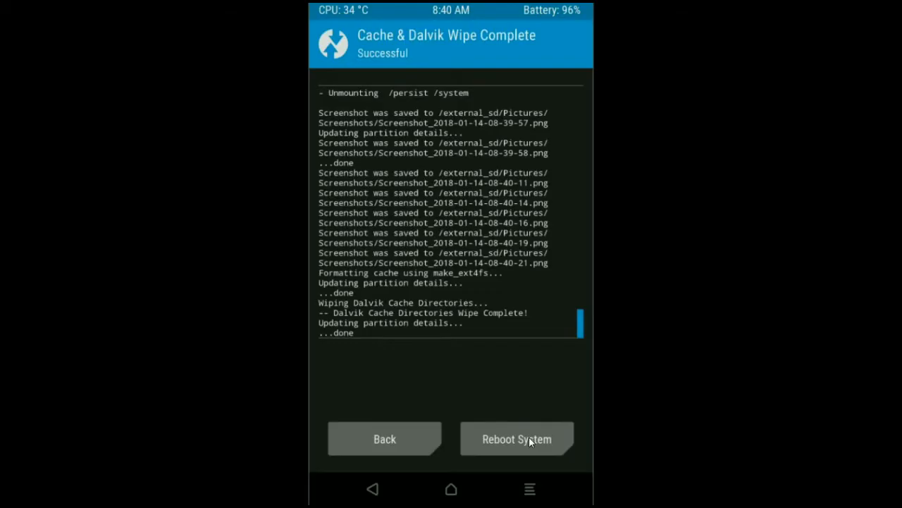
click(516, 439)
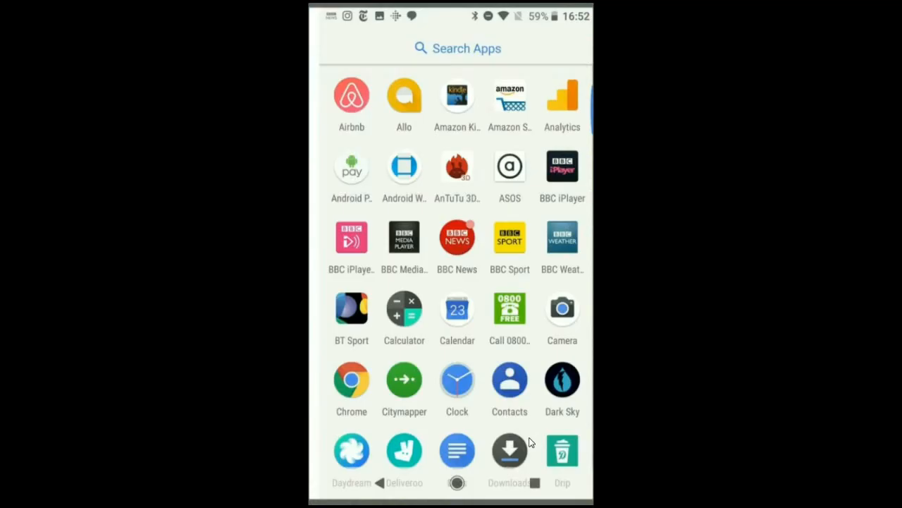
mouse_move(457, 239)
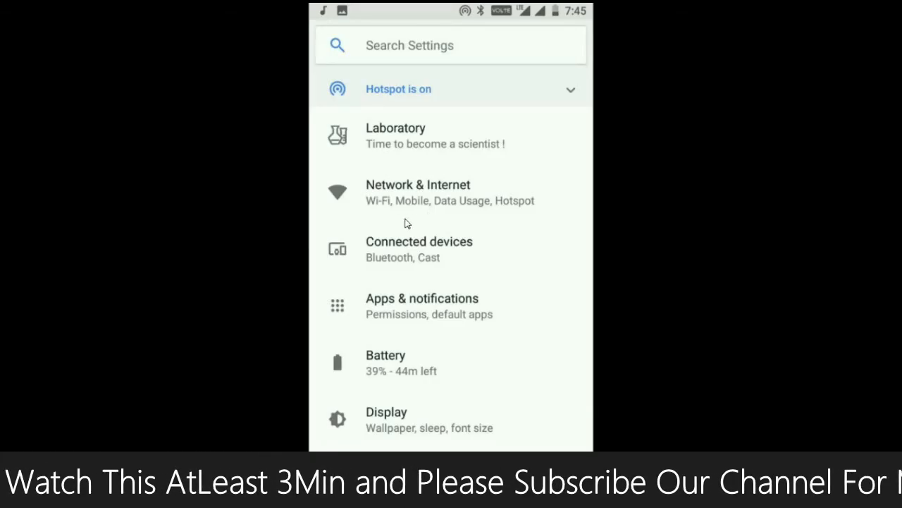
click(417, 192)
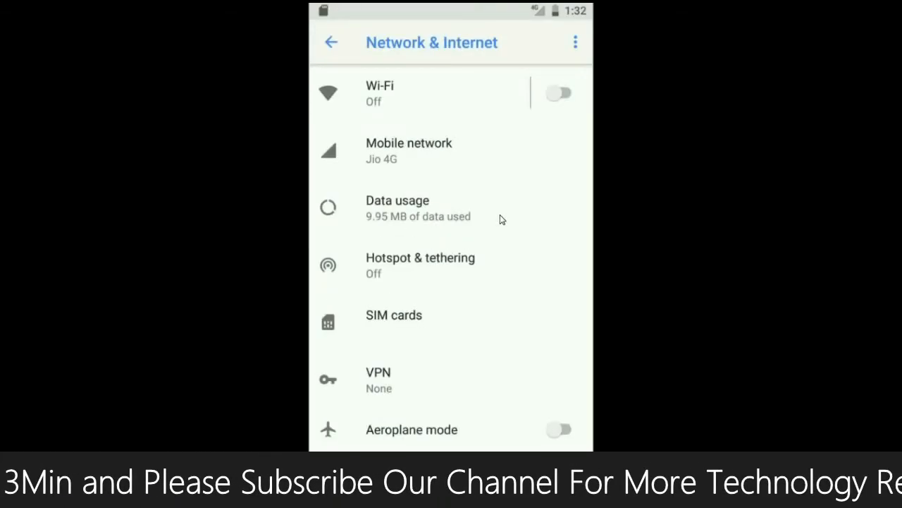
mouse_move(467, 215)
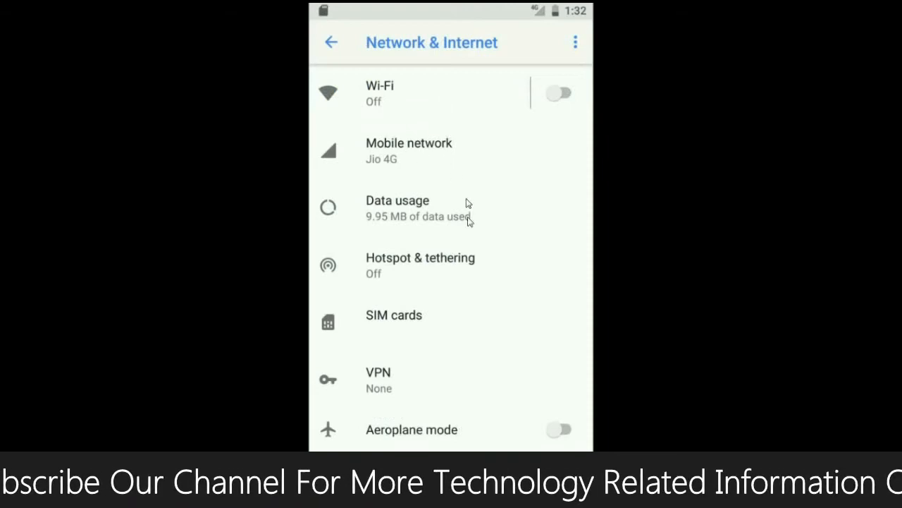
mouse_move(417, 338)
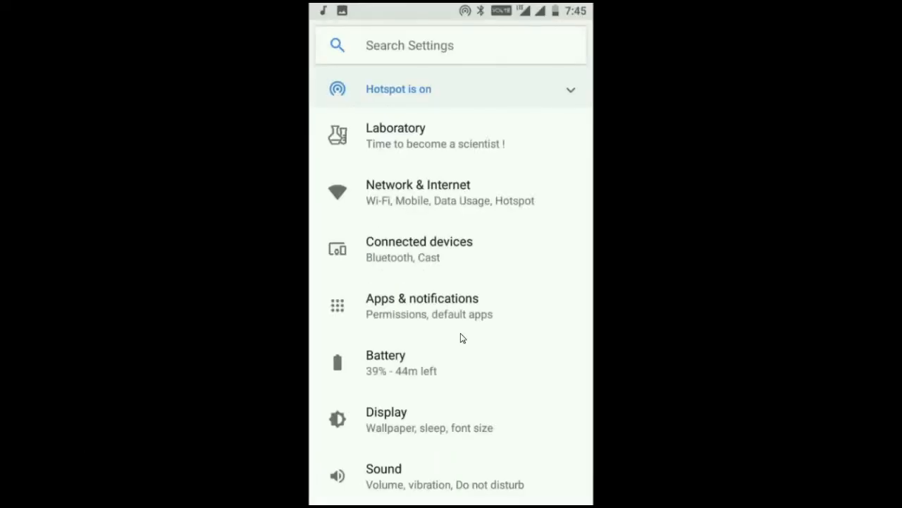
click(385, 412)
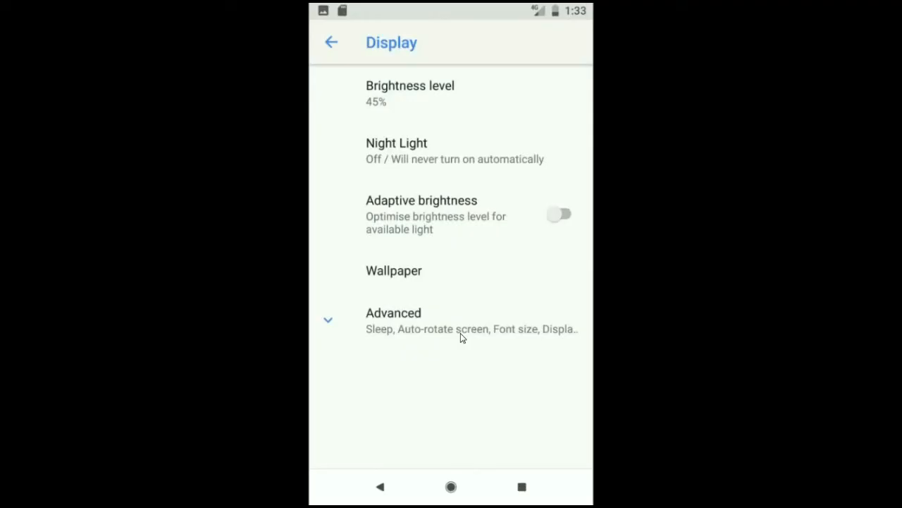
click(331, 42)
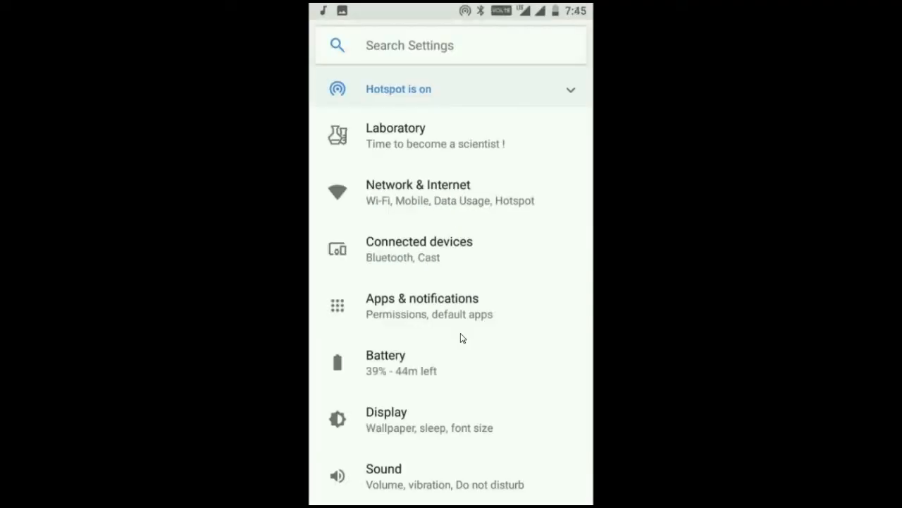